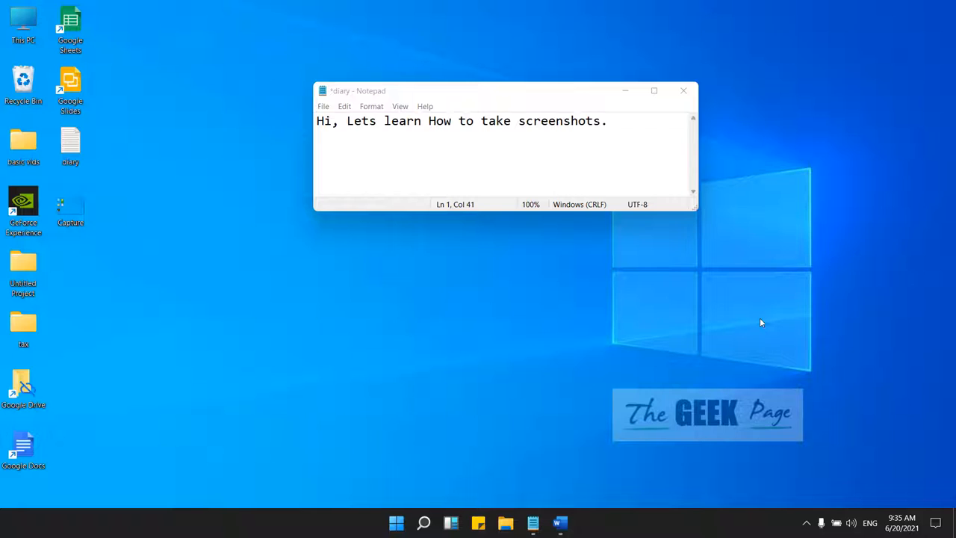
pyautogui.moveTo(363, 374)
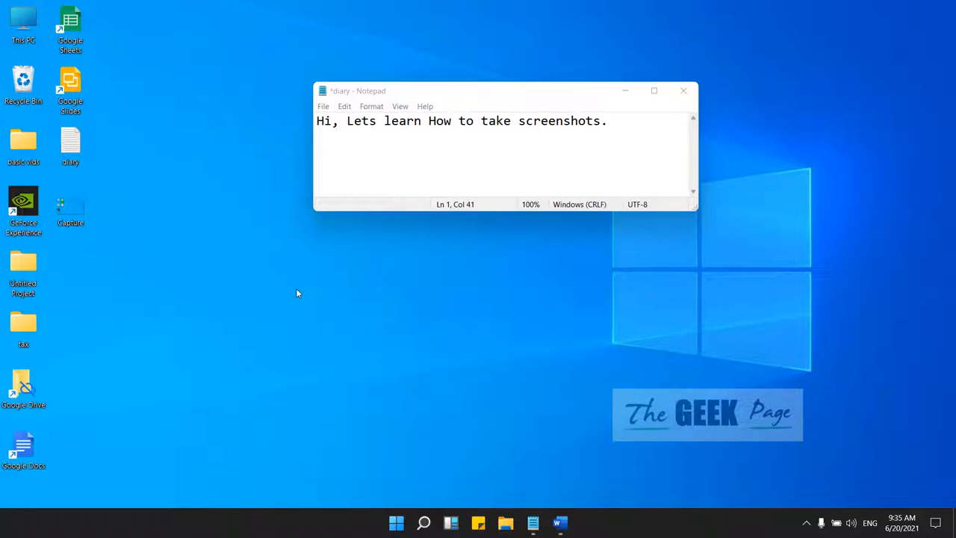
pyautogui.moveTo(360, 332)
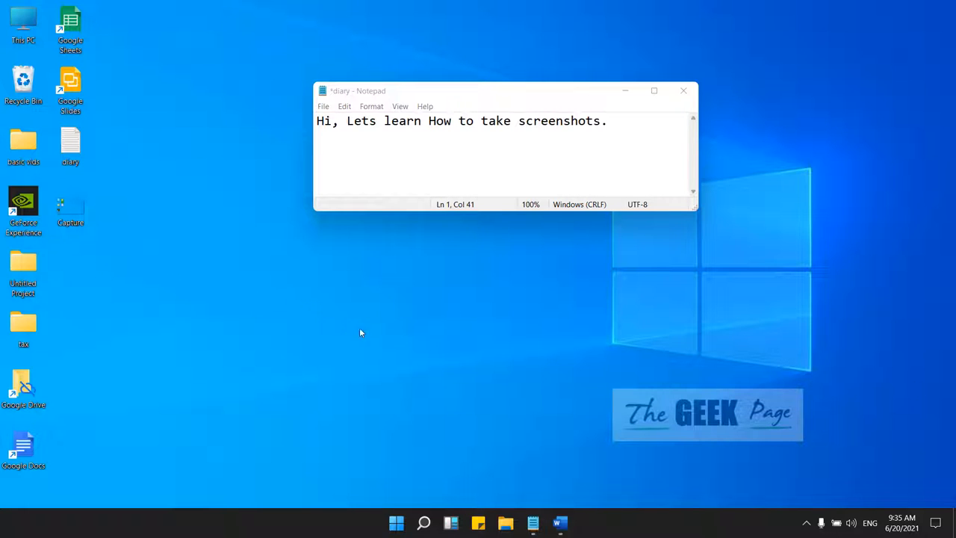
# Open Word from the taskbar and create a blank document.
pyautogui.click(560, 522)
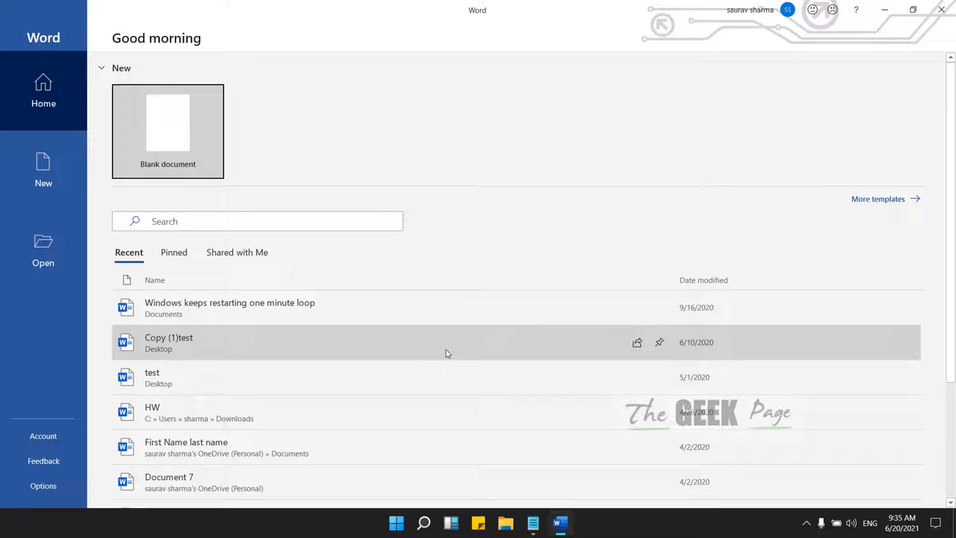
pyautogui.click(168, 130)
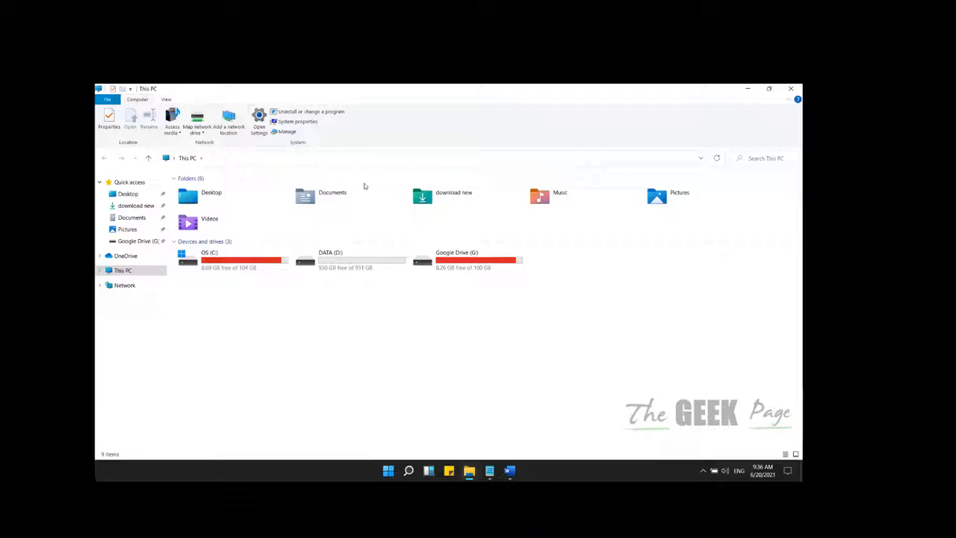
# Go to Pictures > Screenshots and open the saved Screenshot (3) image.
pyautogui.doubleClick(656, 195)
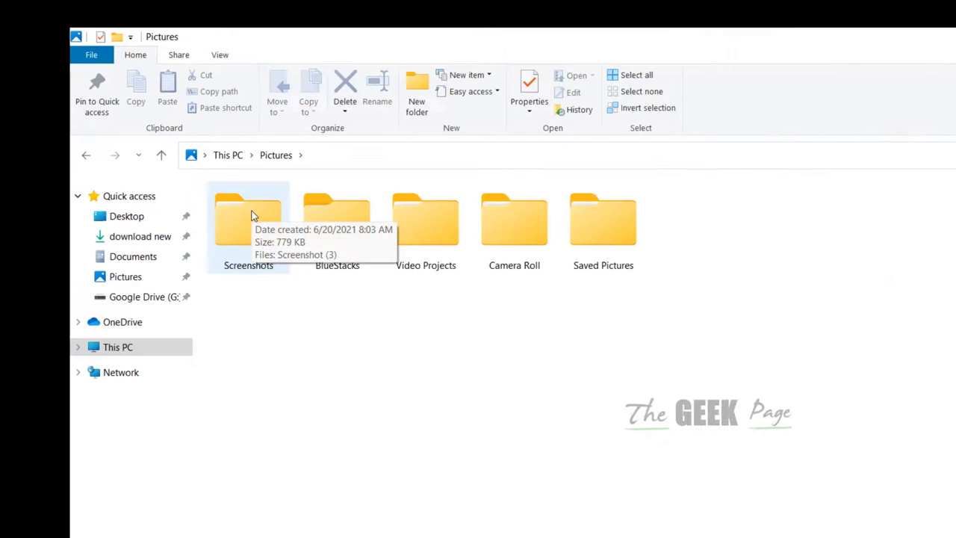
pyautogui.moveTo(269, 336)
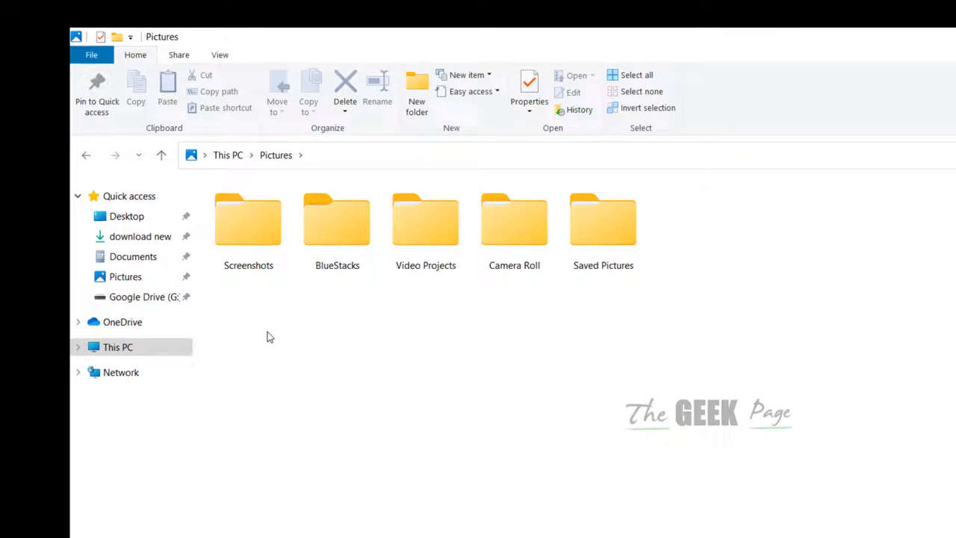
pyautogui.doubleClick(247, 218)
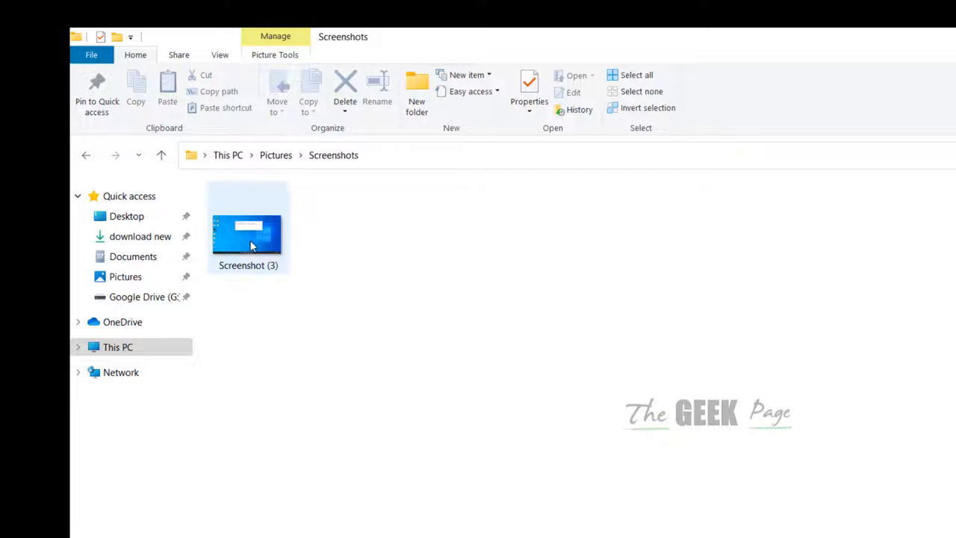
pyautogui.doubleClick(248, 232)
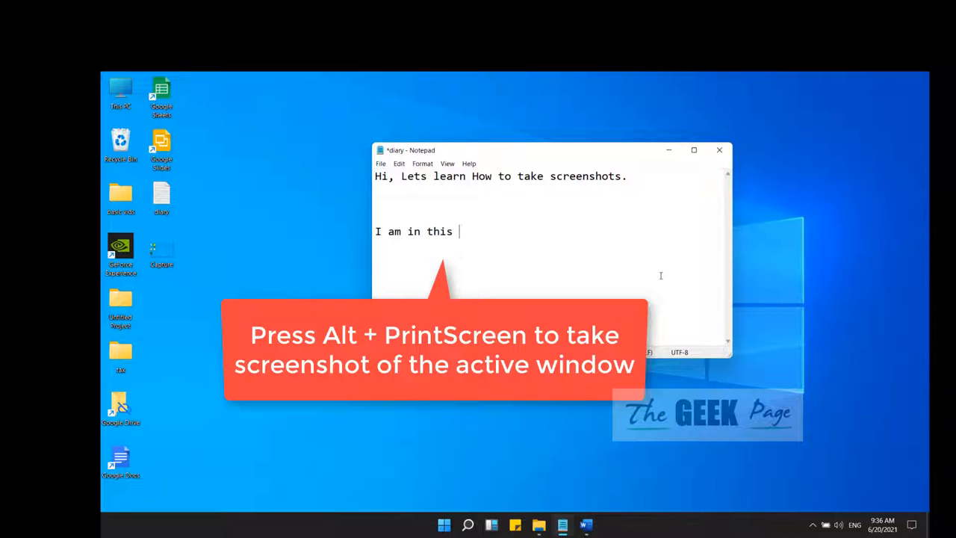
# Add 'window' to the diary's second line in Notepad.
pyautogui.write('window')
pyautogui.write('snip')
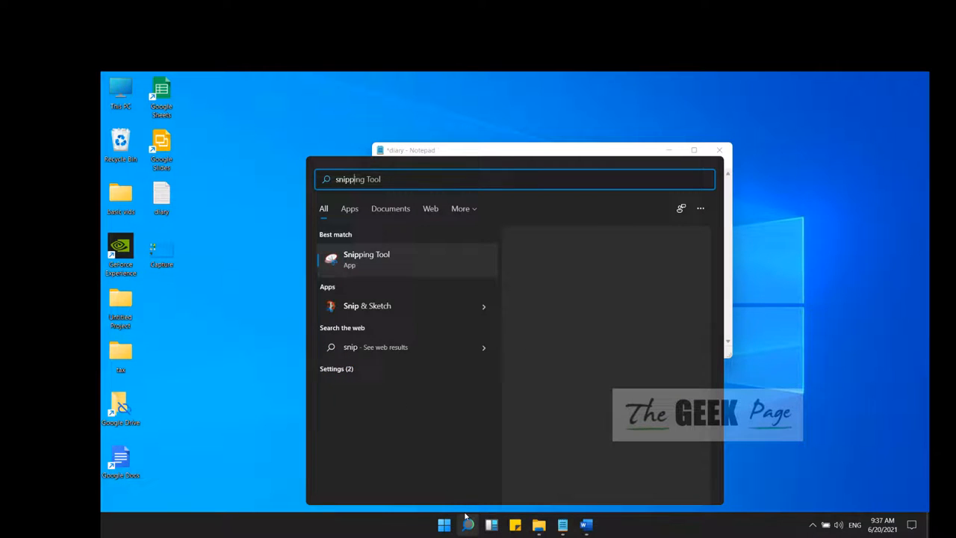
# Launch Snipping Tool from search and capture a new rectangular snip of desktop icons.
pyautogui.click(366, 259)
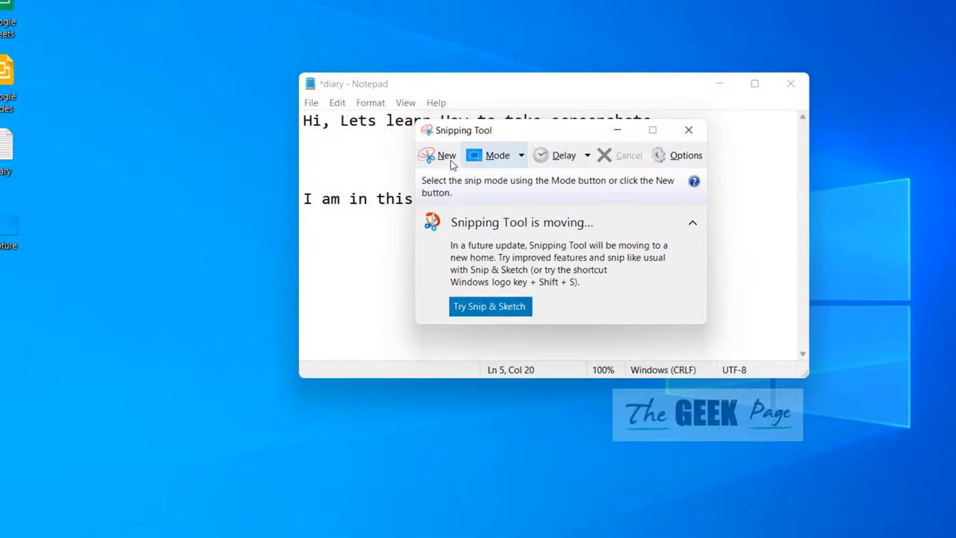
pyautogui.click(446, 156)
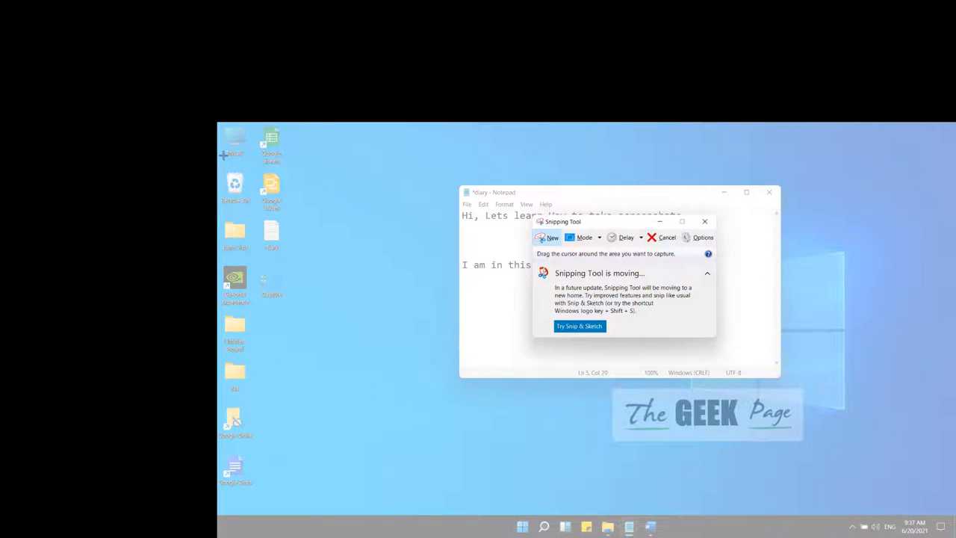
pyautogui.click(553, 238)
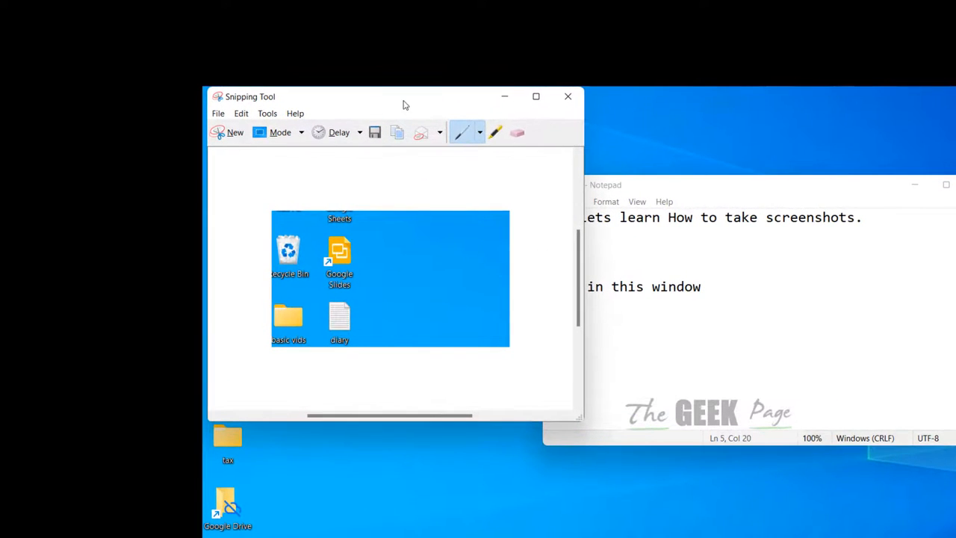
# Annotate the snip with red pen and green highlighter, then save it via File > Save As.
pyautogui.click(479, 132)
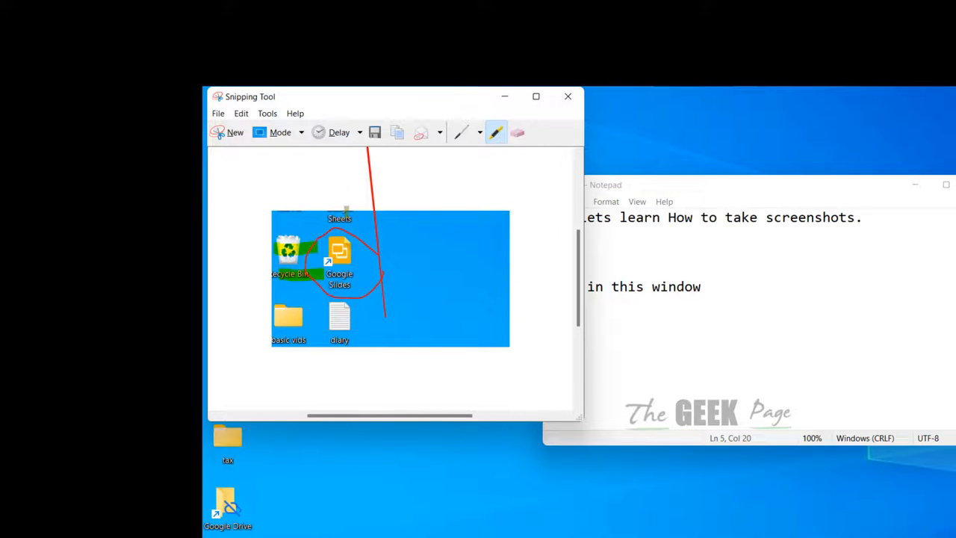
pyautogui.click(218, 113)
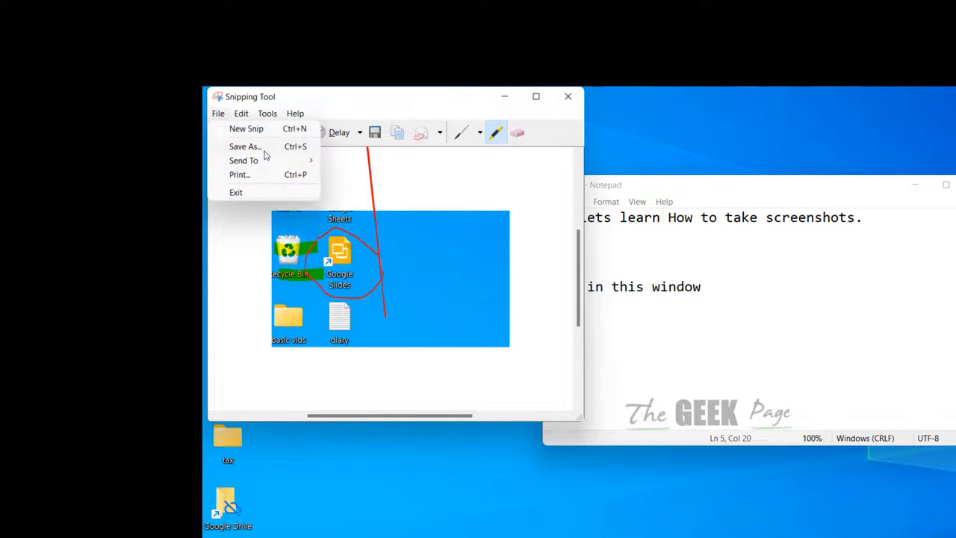
pyautogui.click(245, 145)
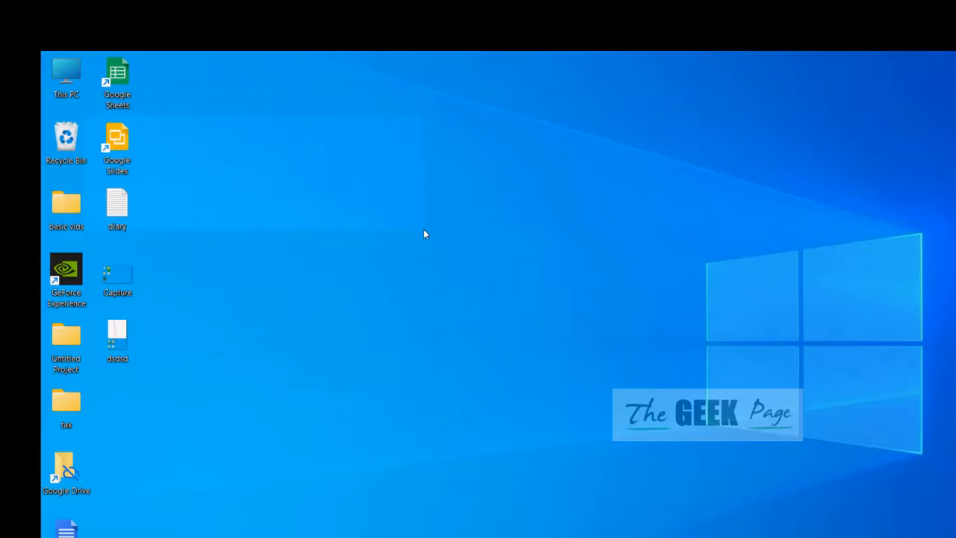
pyautogui.moveTo(573, 344)
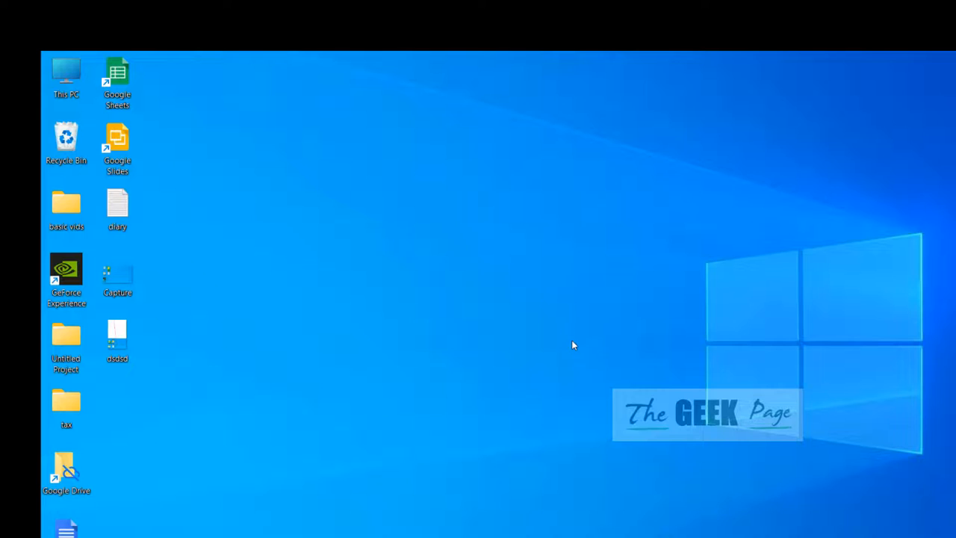